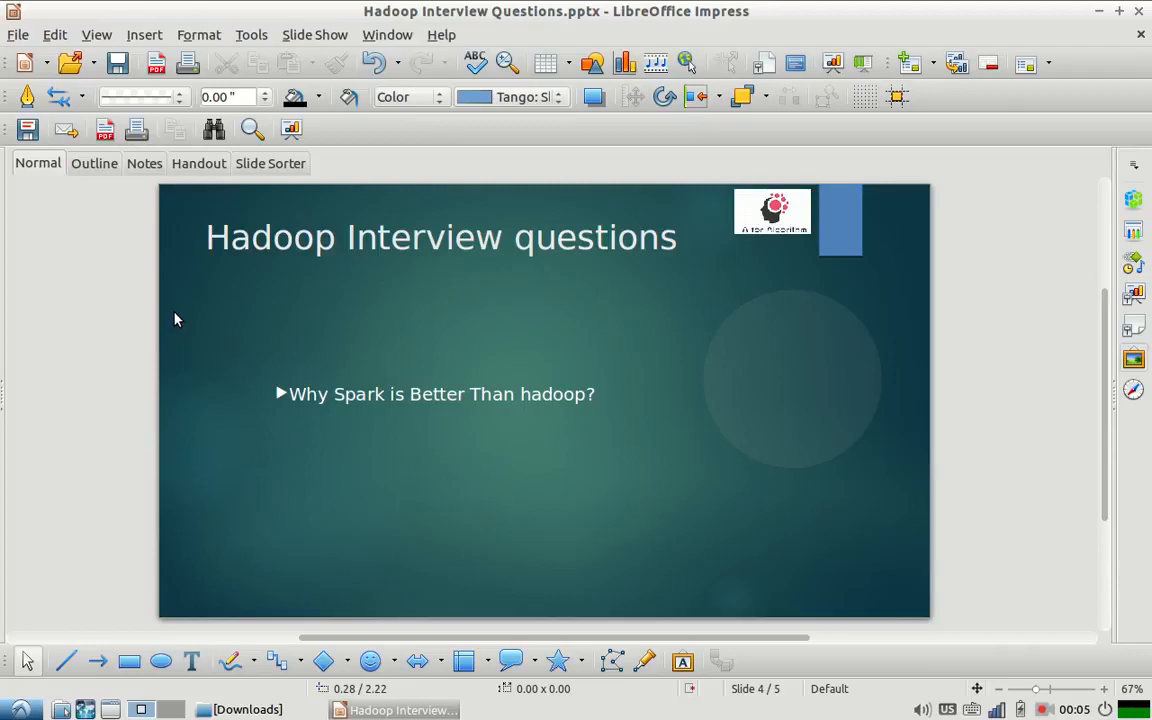
mouse_move(688, 448)
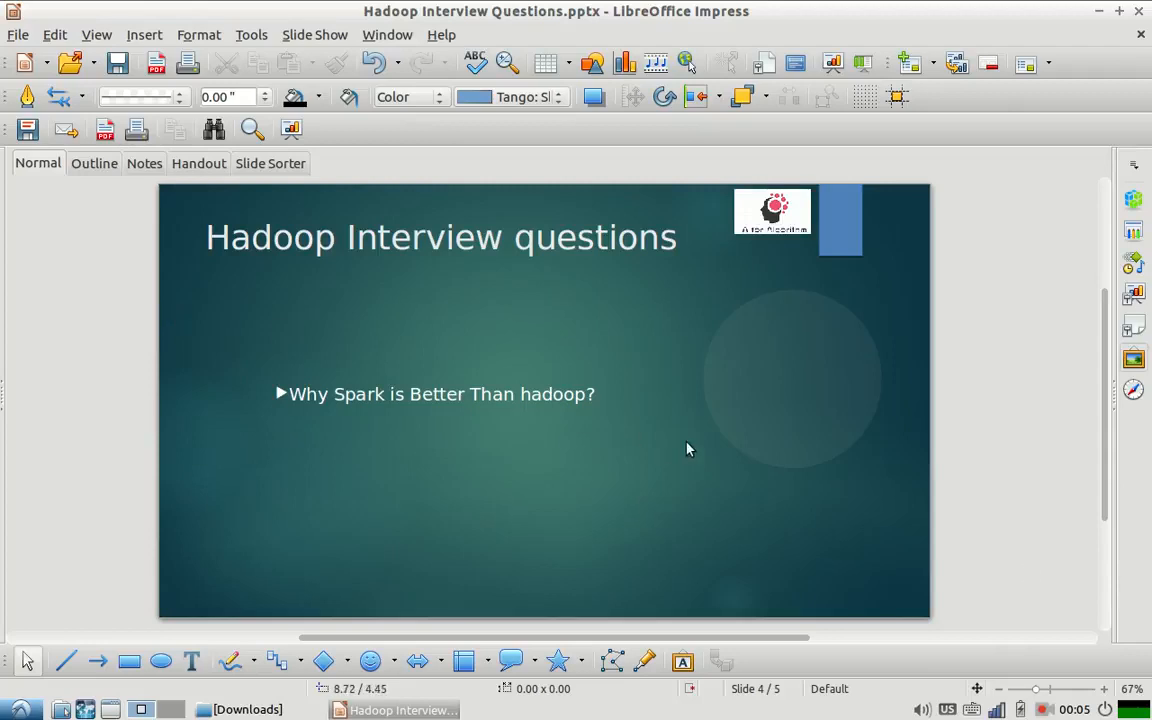